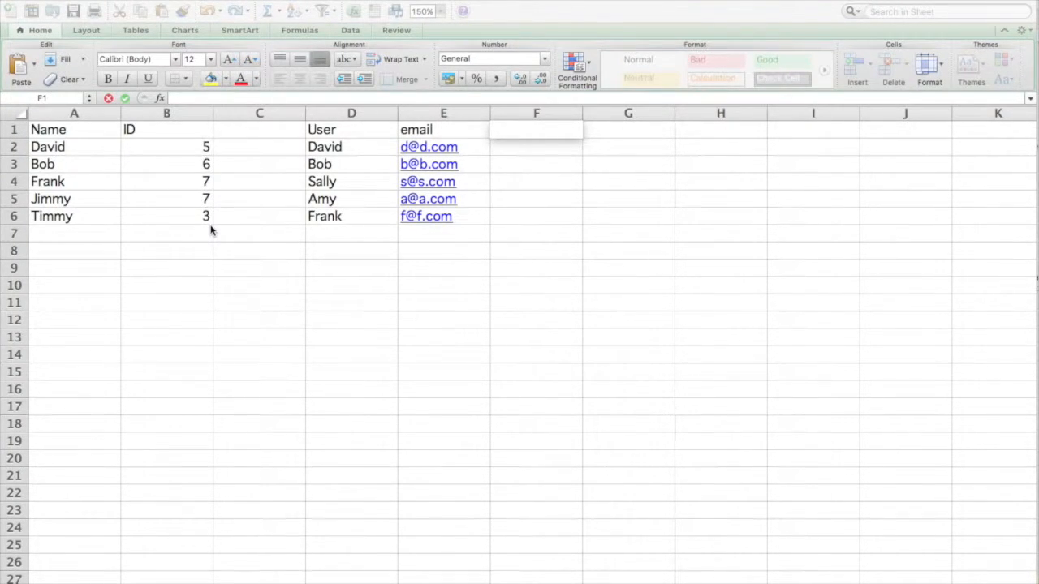
mouse_move(502, 177)
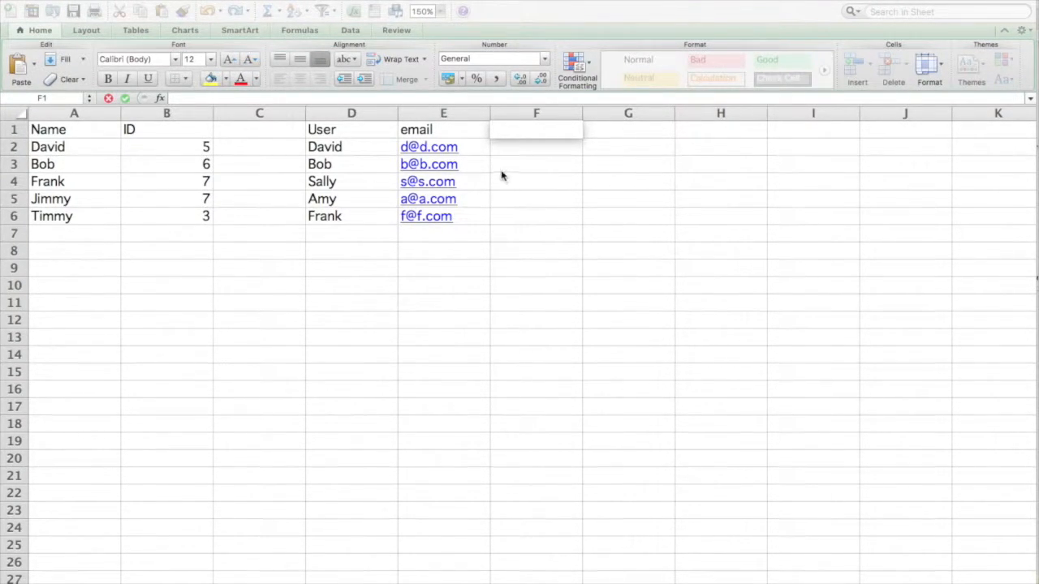
mouse_move(493, 186)
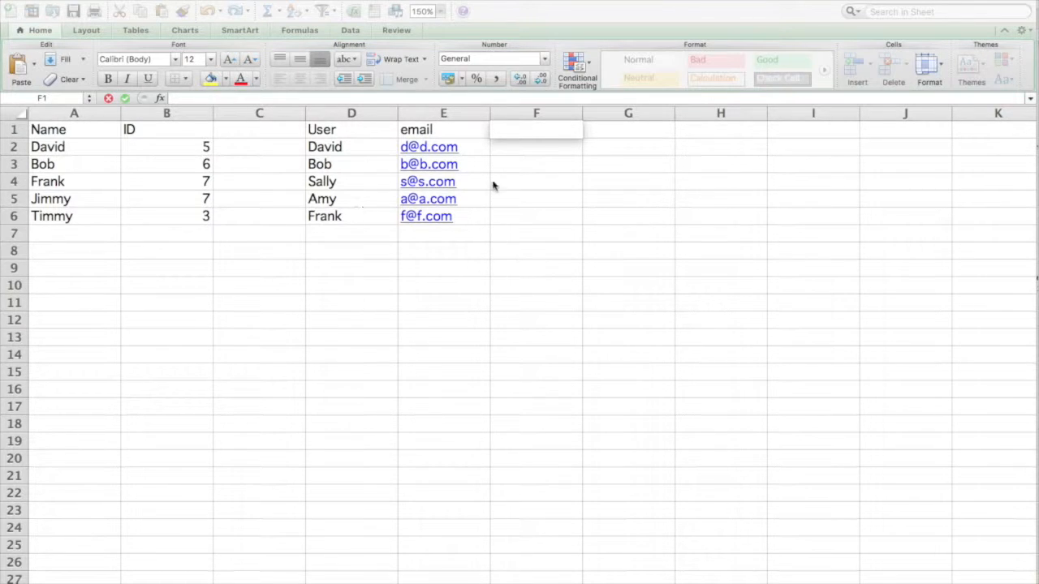
mouse_move(352, 150)
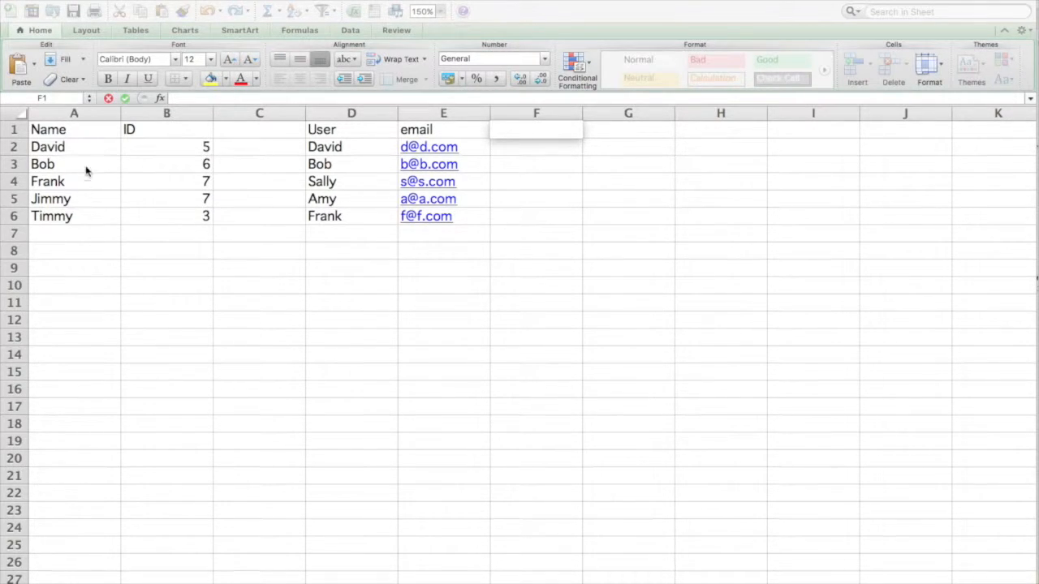
mouse_move(159, 134)
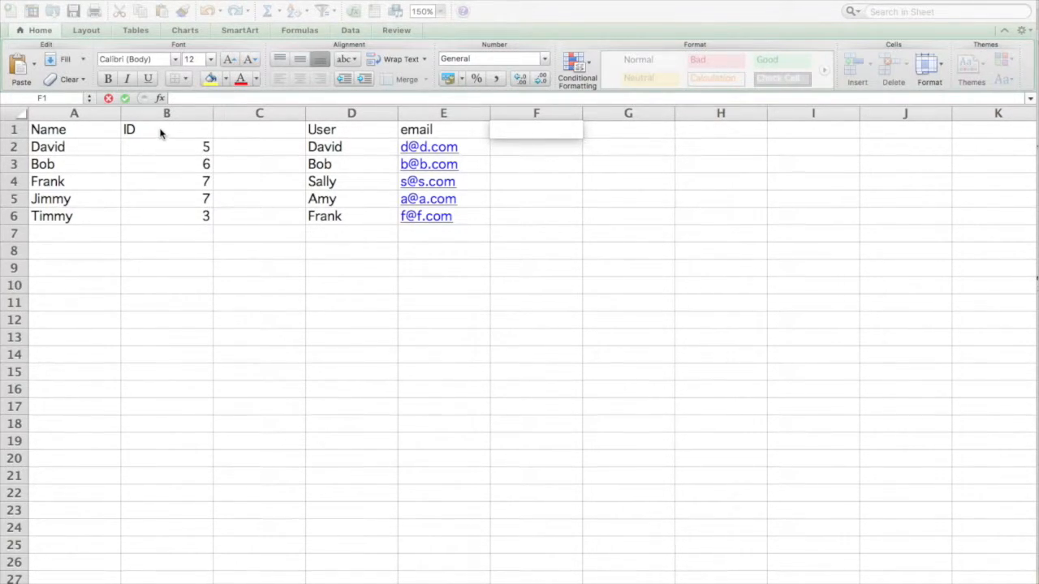
mouse_move(160, 150)
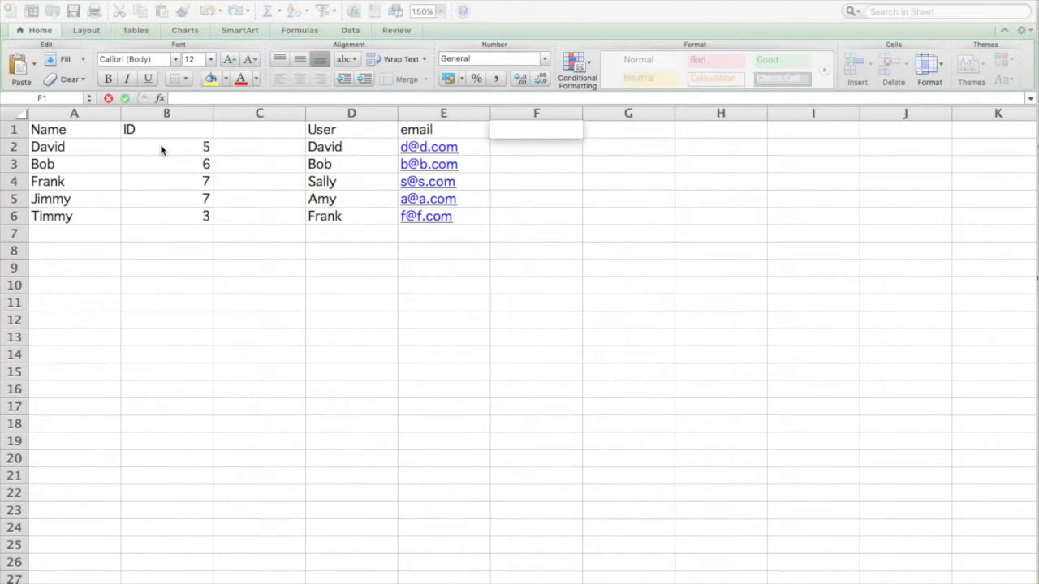
mouse_move(405, 162)
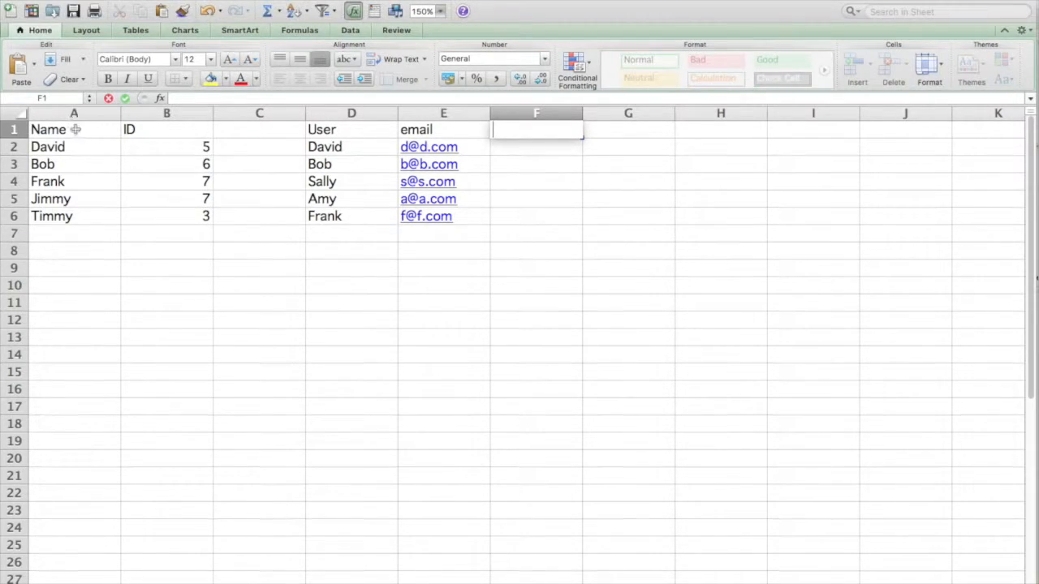
- Rename the second table's User header to Name and add an ID heading in F1
drag(73, 129, 167, 216)
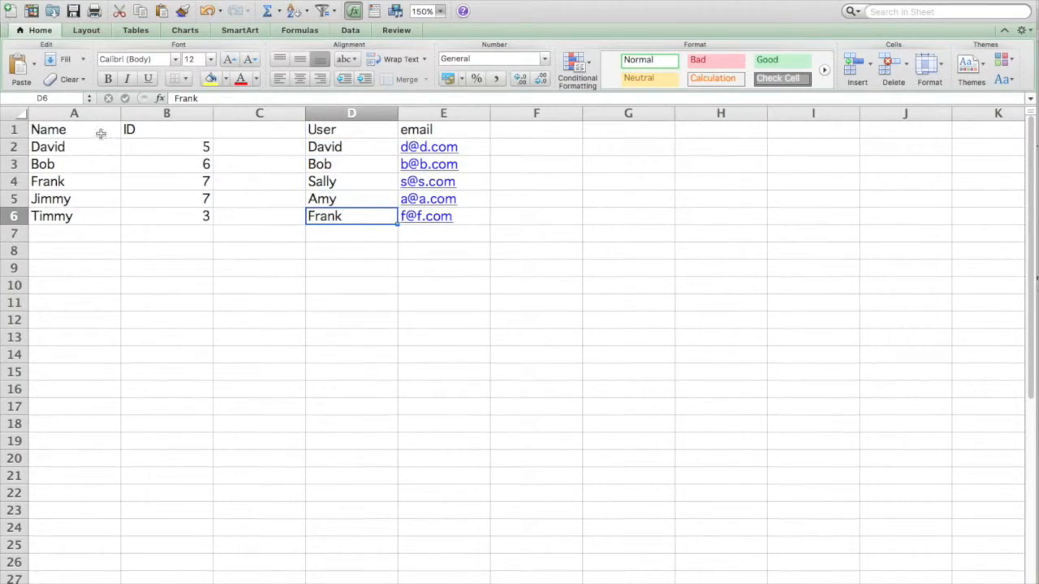
click(351, 129)
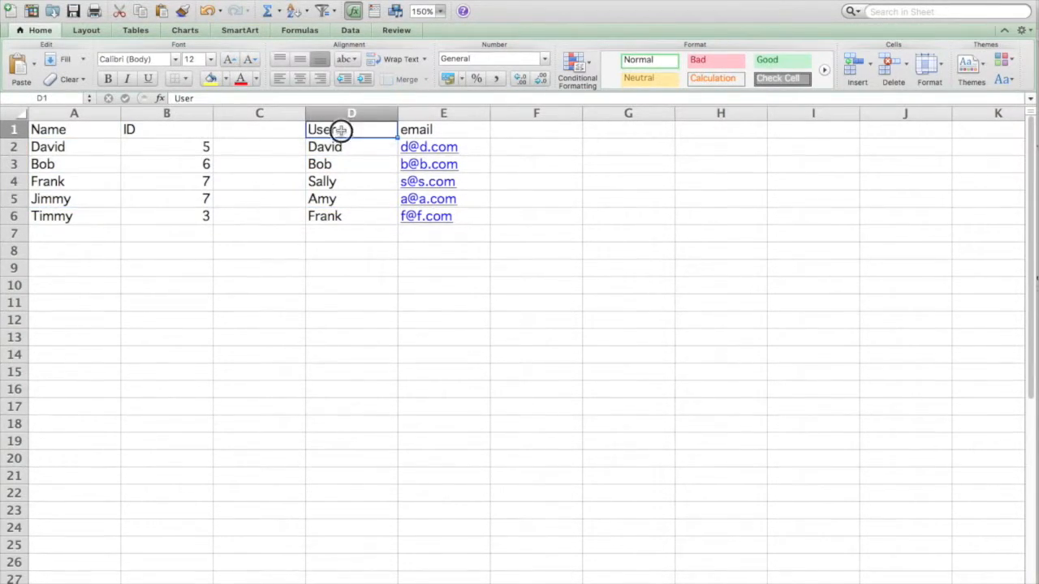
key(delete)
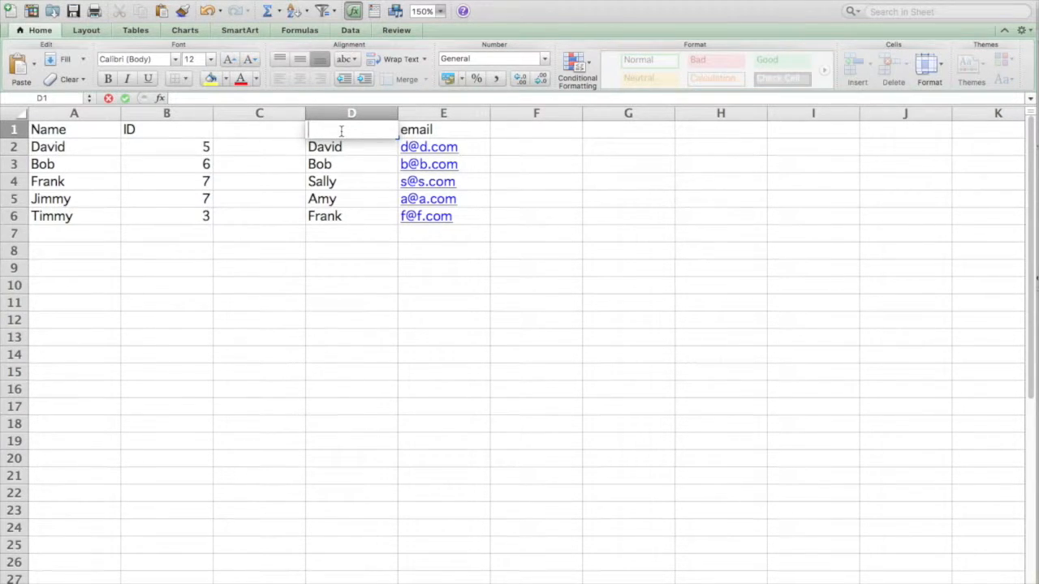
text(Name)
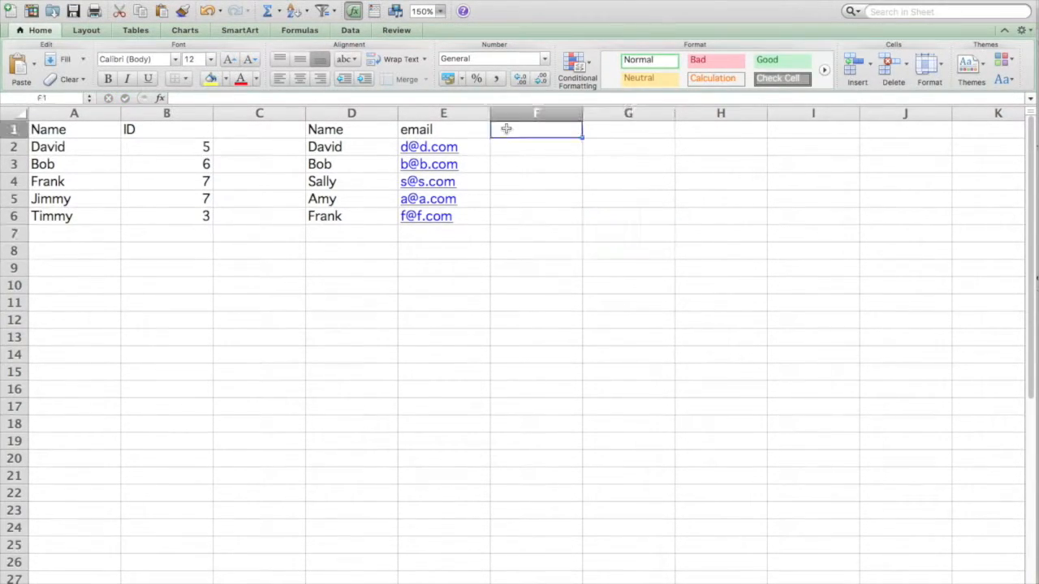
text(ID)
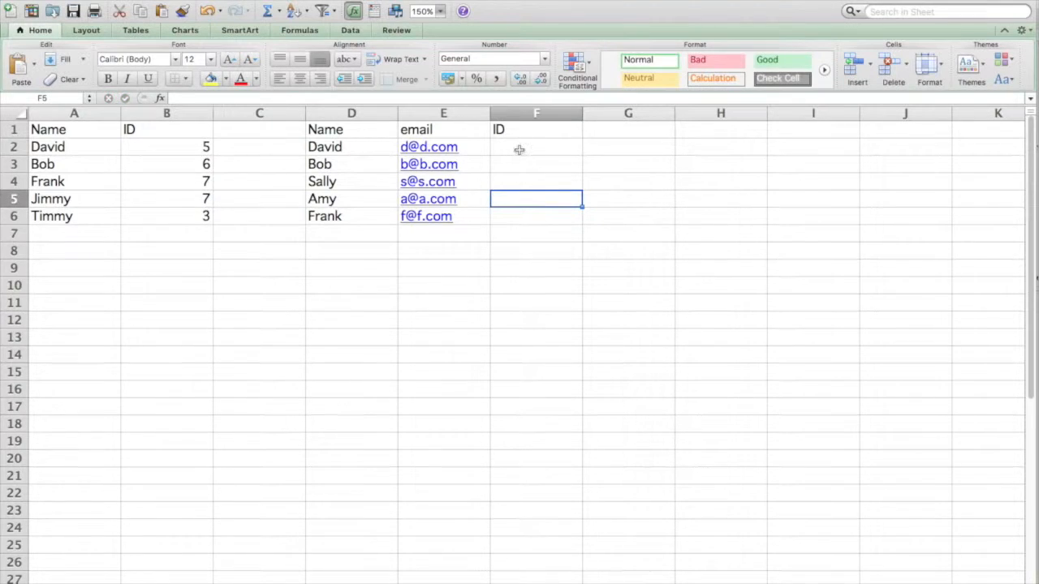
mouse_move(107, 158)
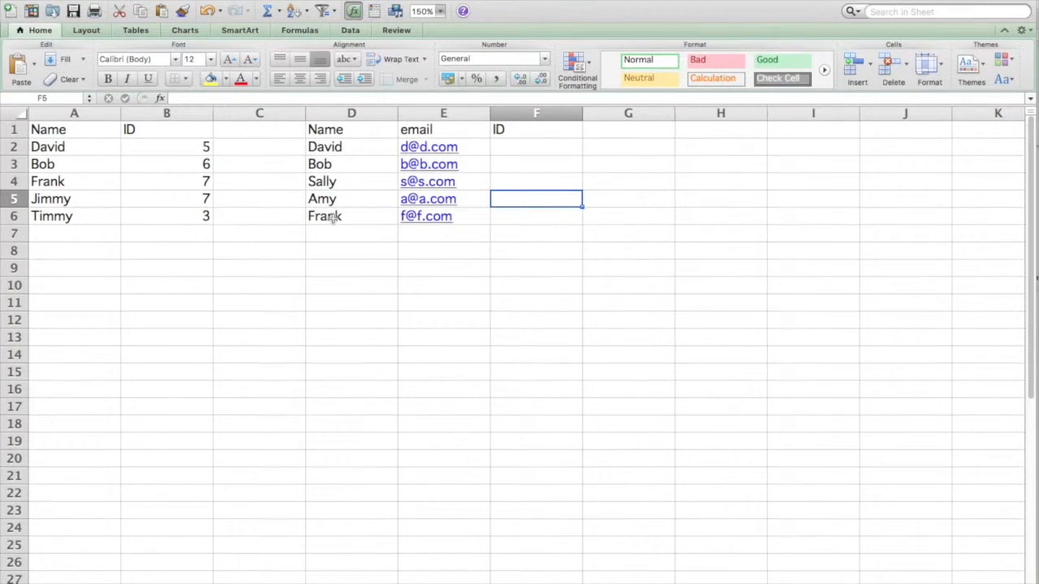
- Select the empty ID cells F2:F6
click(536, 147)
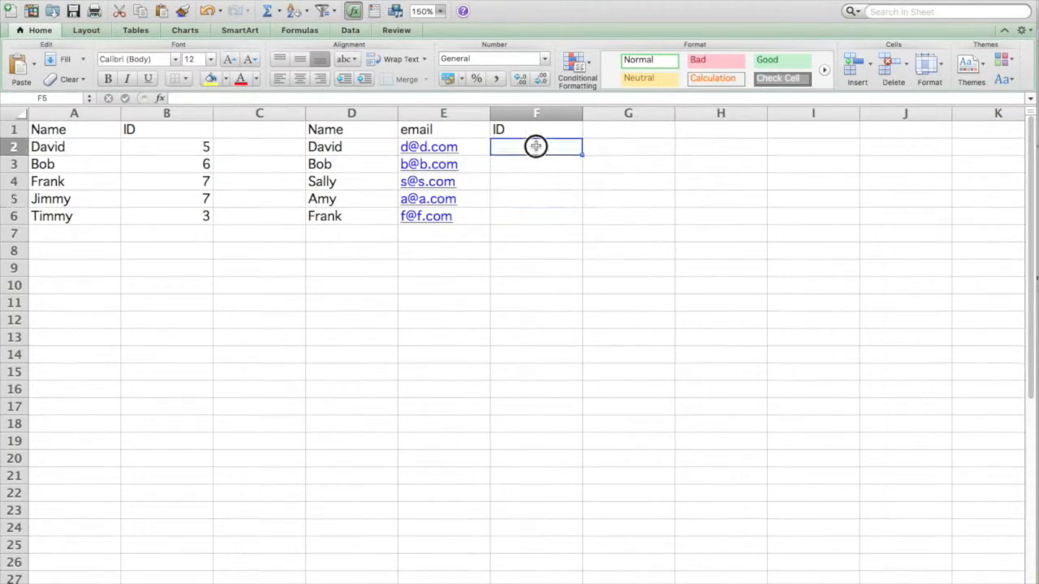
drag(536, 147, 536, 216)
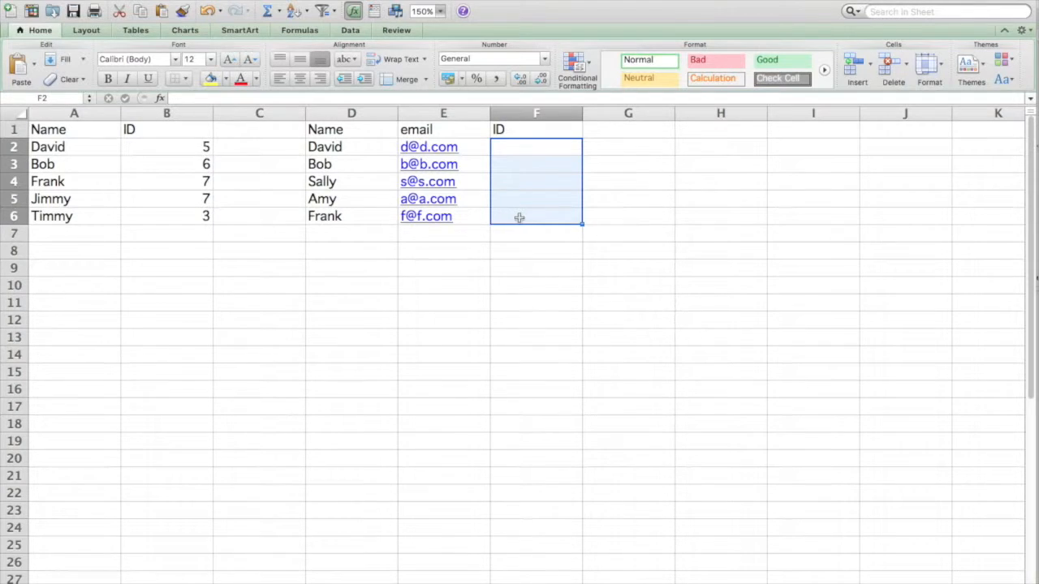
click(464, 10)
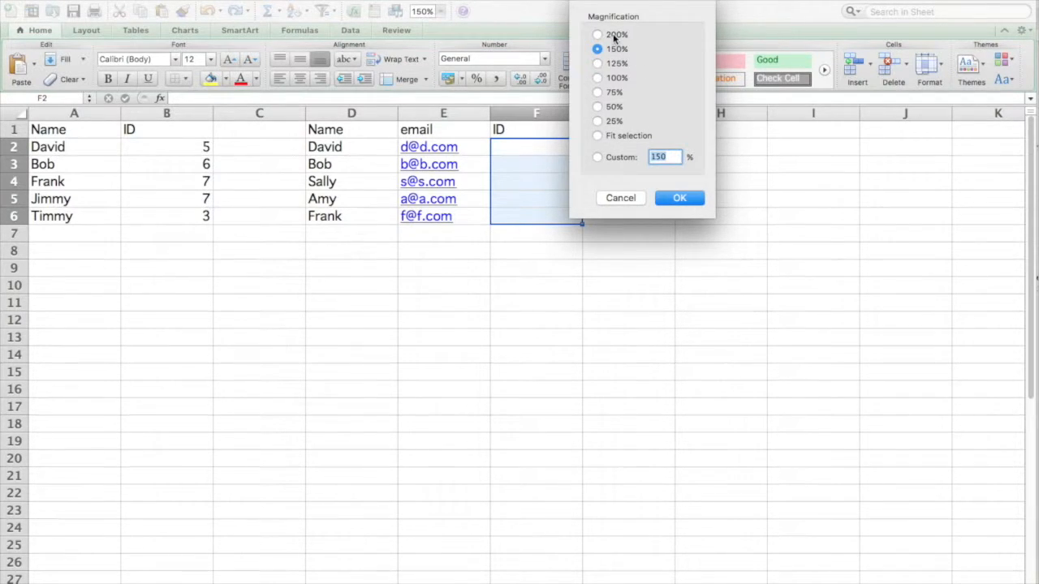
click(680, 197)
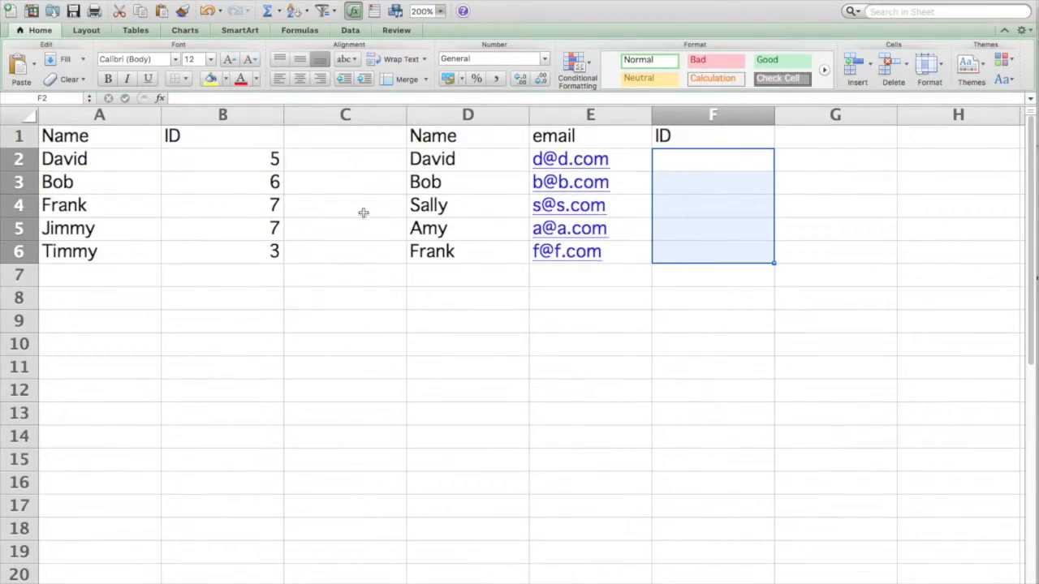
mouse_move(307, 273)
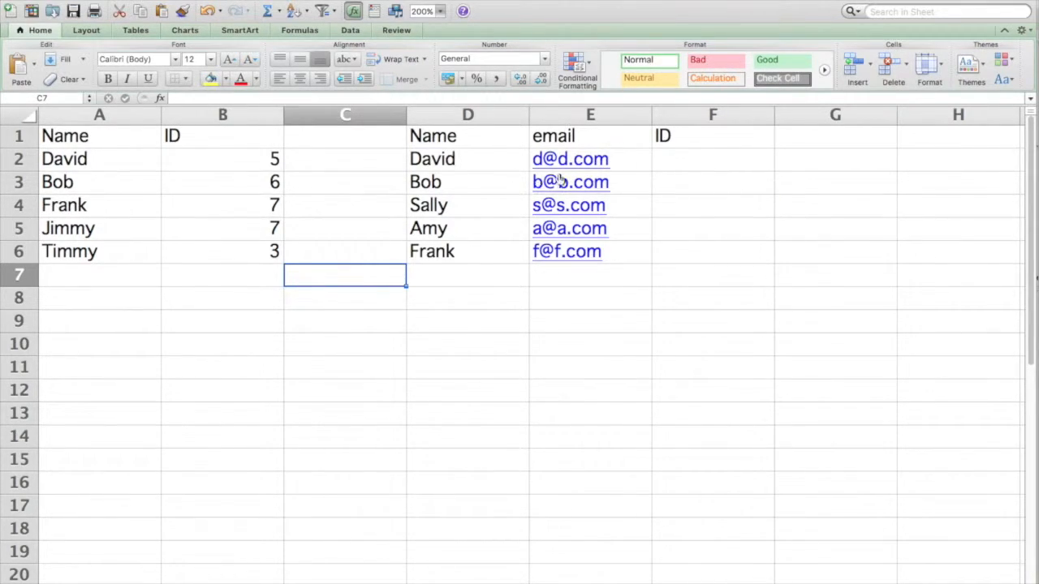
click(712, 159)
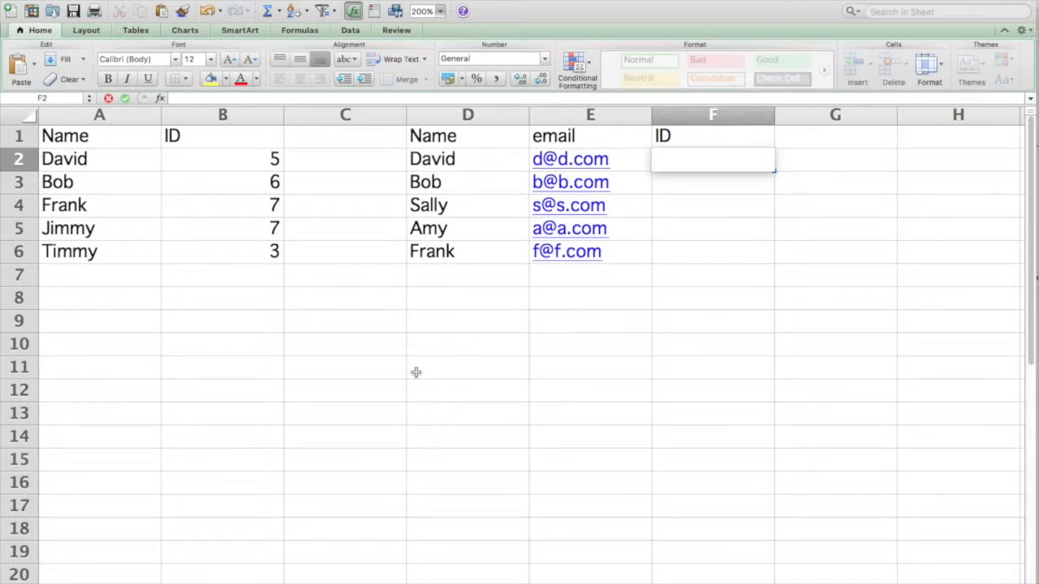
mouse_move(169, 550)
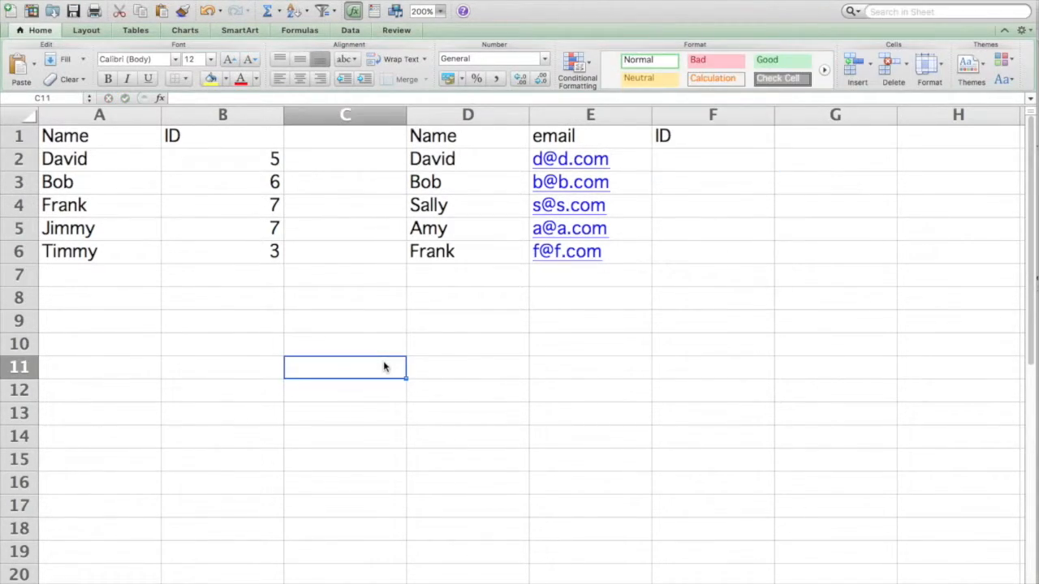
mouse_move(441, 170)
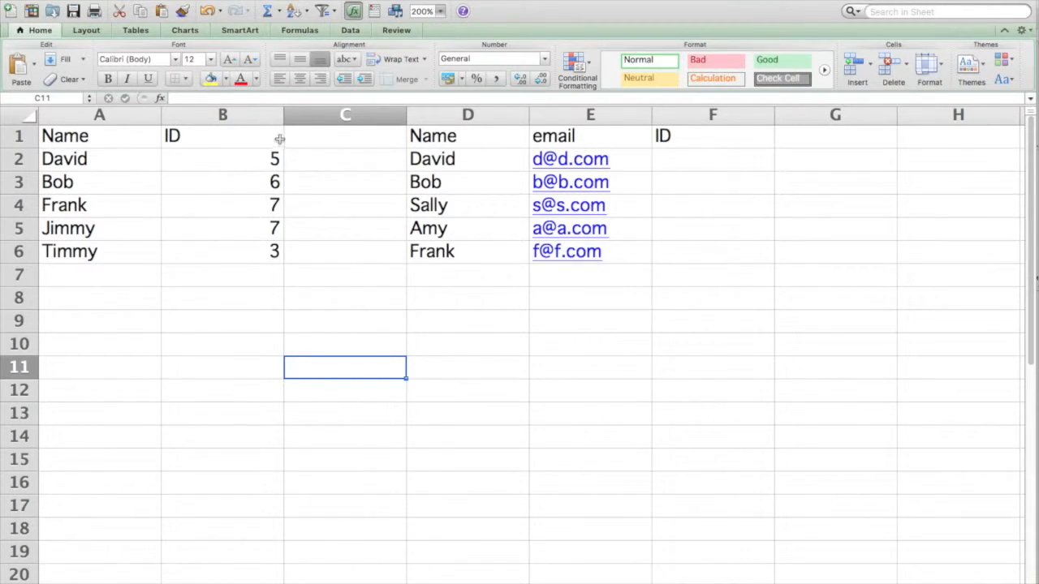
mouse_move(740, 157)
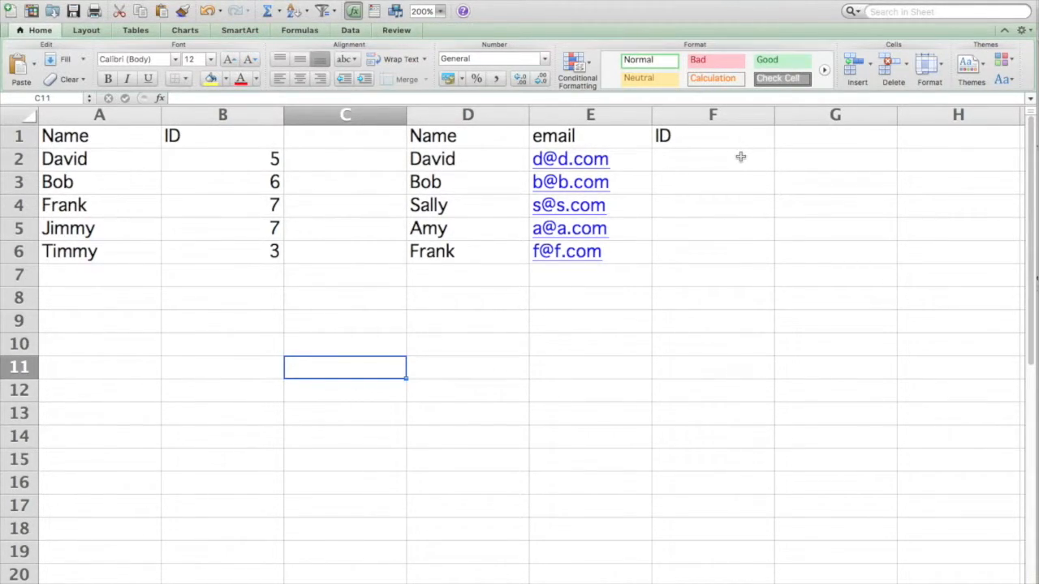
click(712, 159)
text(=)
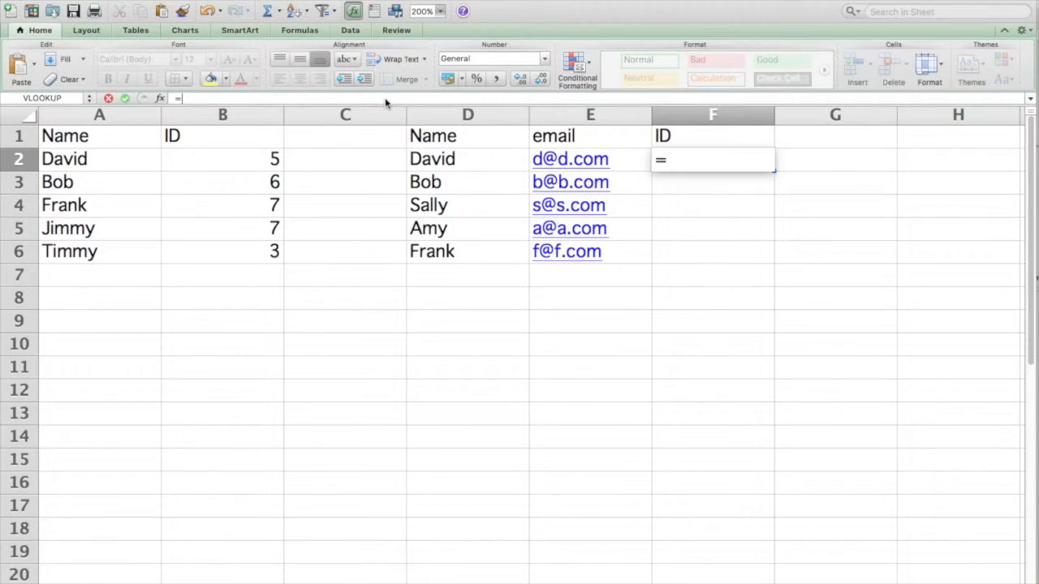
- Begin =VLOOKUP in F2 using D2 as lookup value and A1:B6 as table array
text(vl)
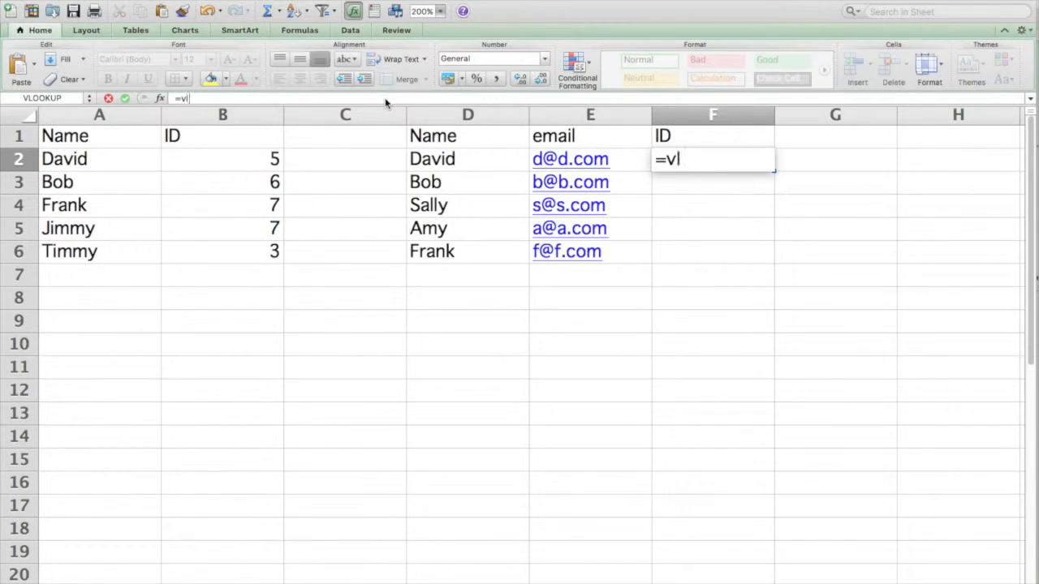
text(ookup)
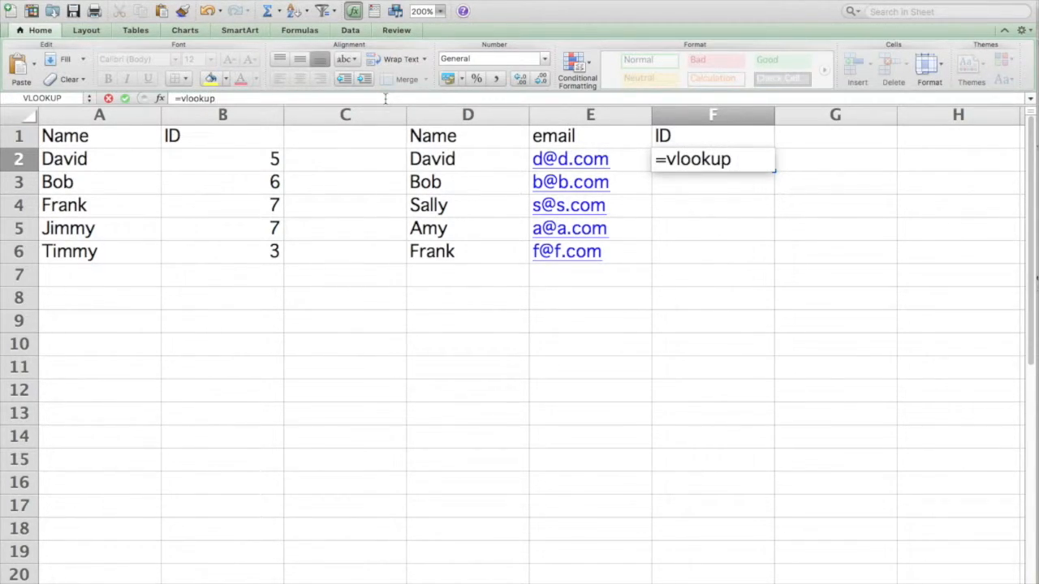
text((D2)
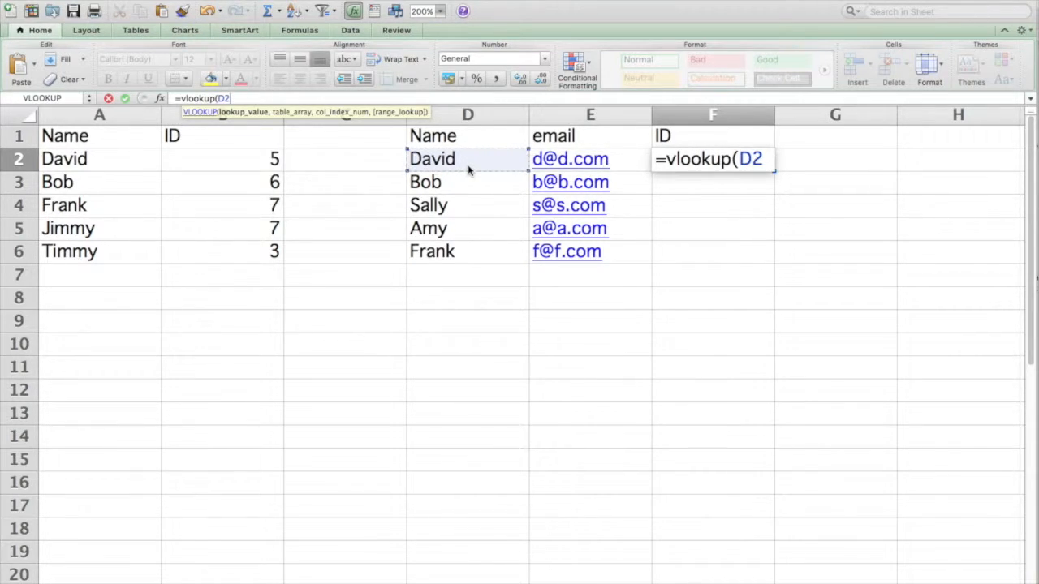
text(,A1:B6)
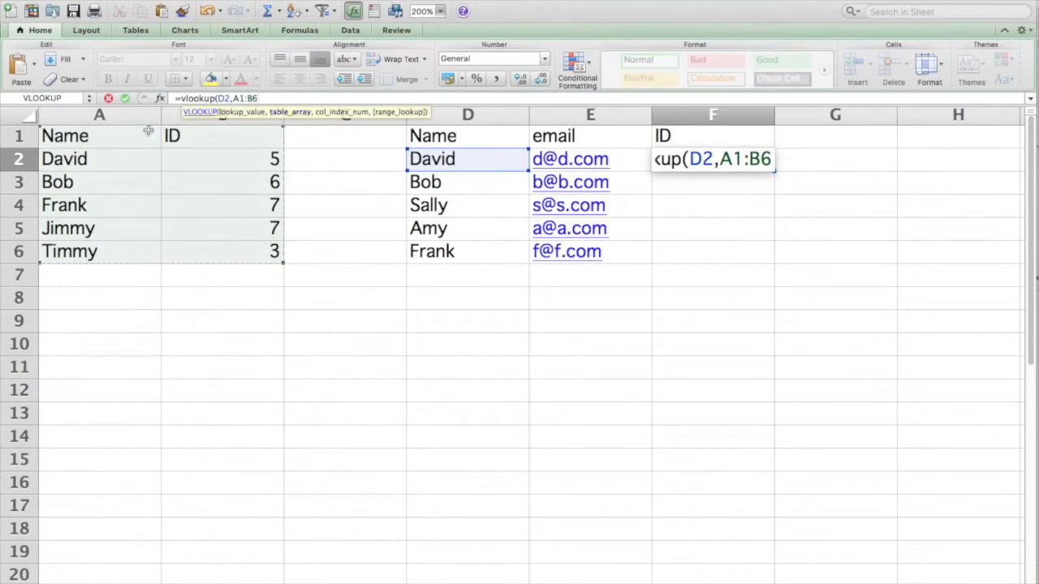
mouse_move(288, 92)
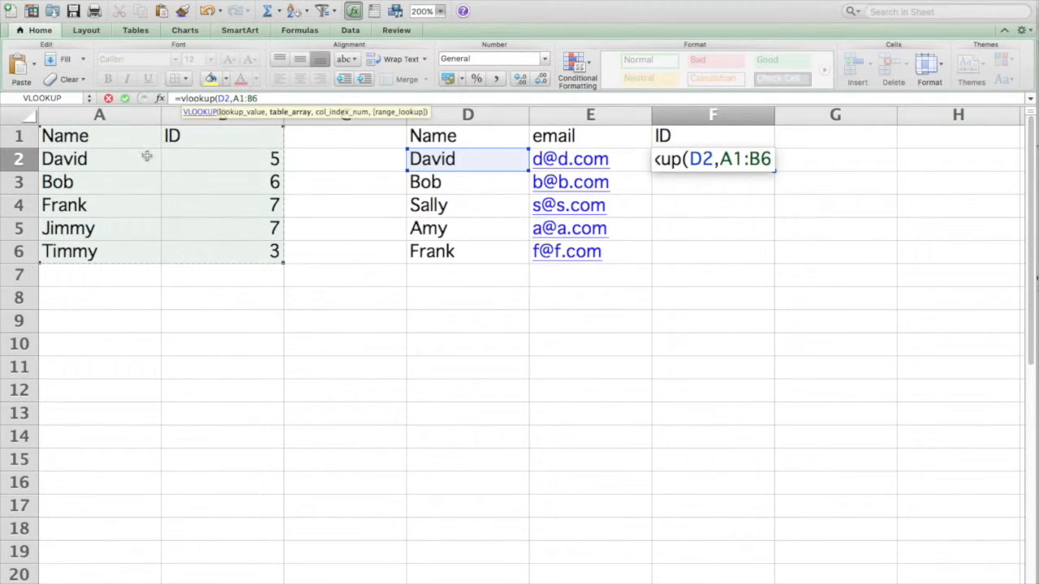
mouse_move(450, 195)
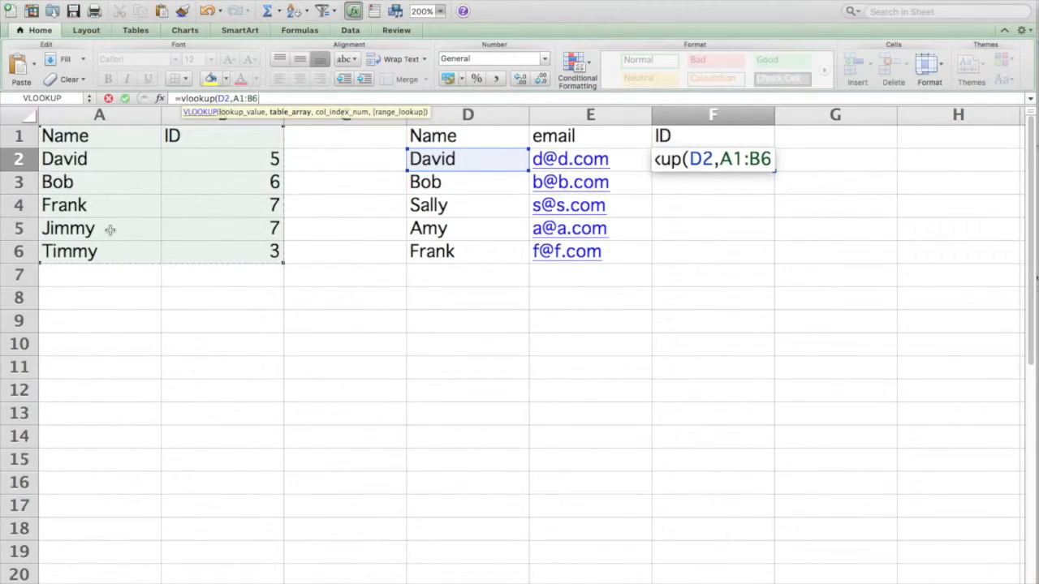
- Complete =VLOOKUP(D2,A1:B6,2,FALSE) in F2, returning 5 for David
text(,)
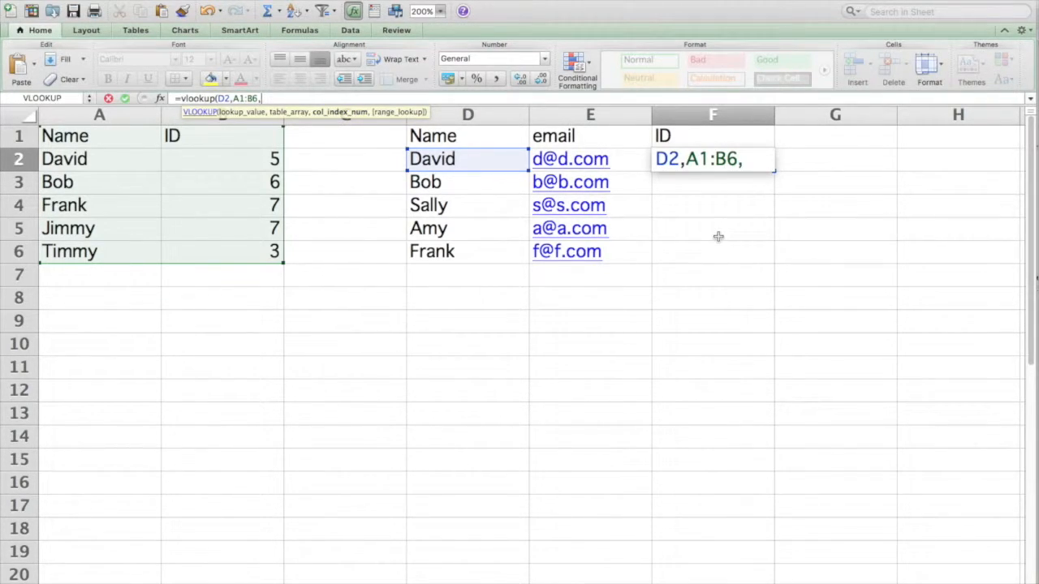
mouse_move(205, 231)
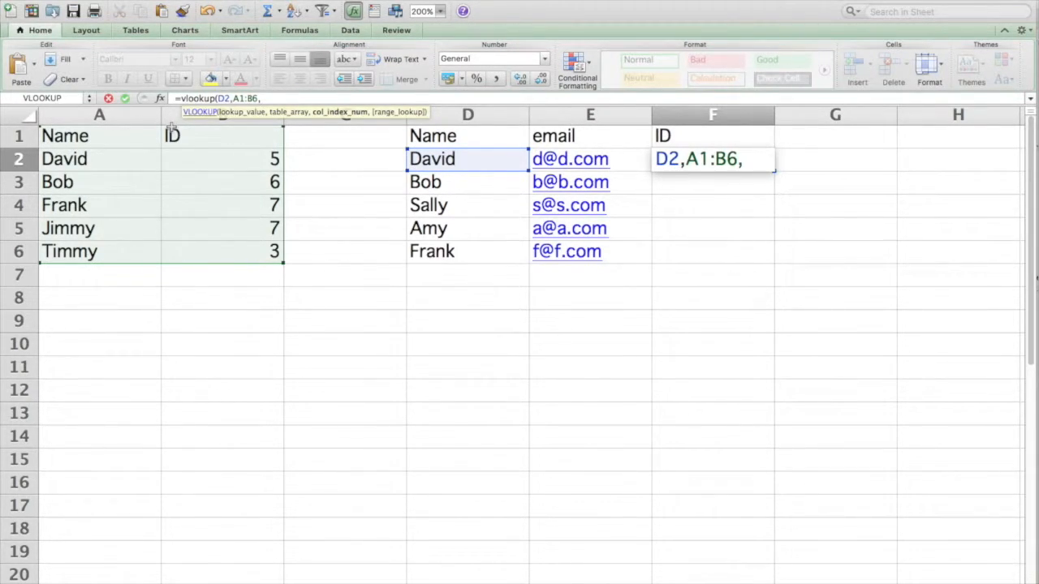
text(2)
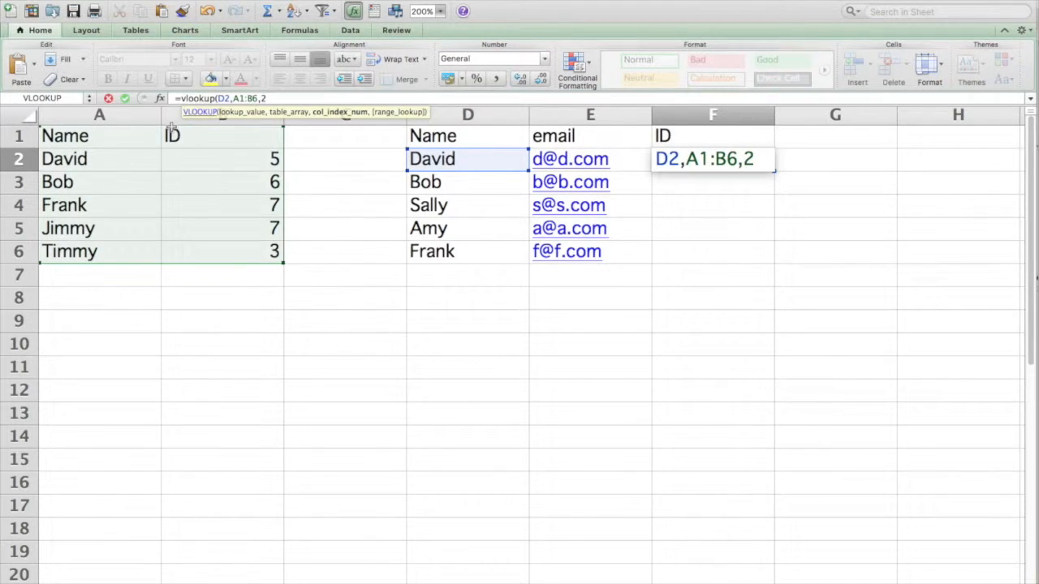
text(,False)
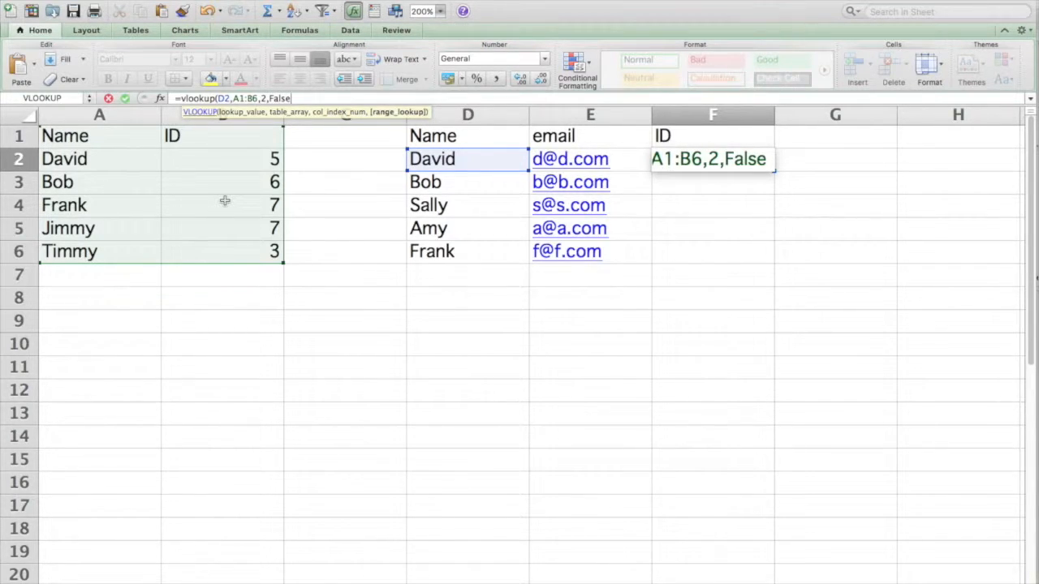
text())
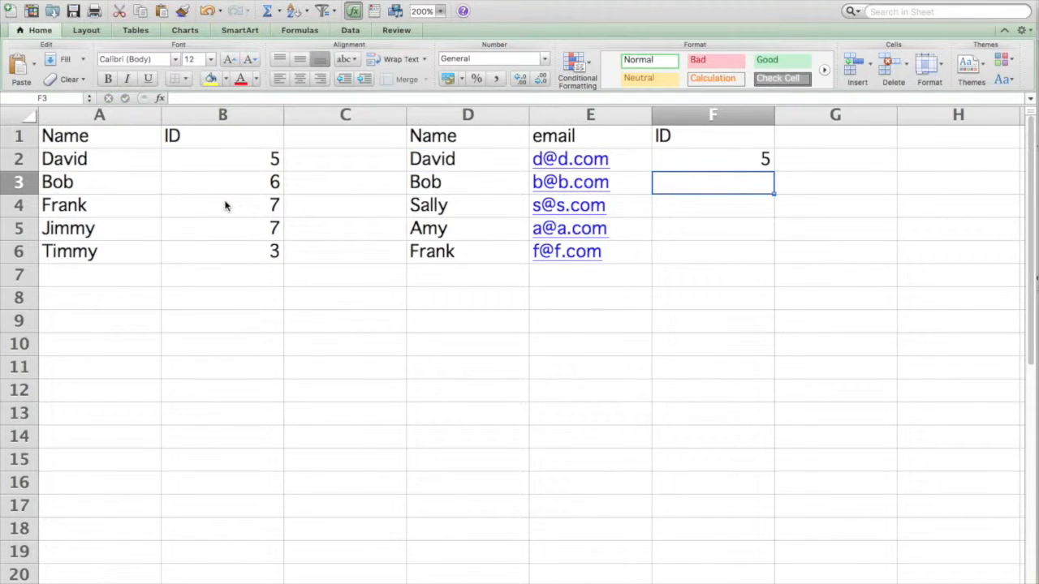
- Copy F2's lookup down to F6, giving 6 for Bob and #N/A for Sally, Amy, Frank
click(713, 158)
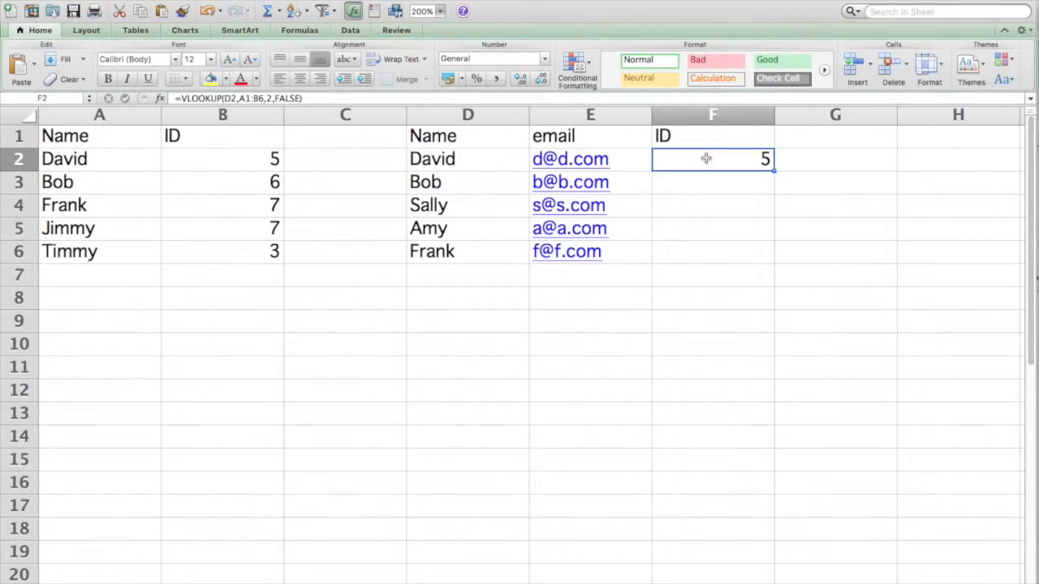
click(99, 158)
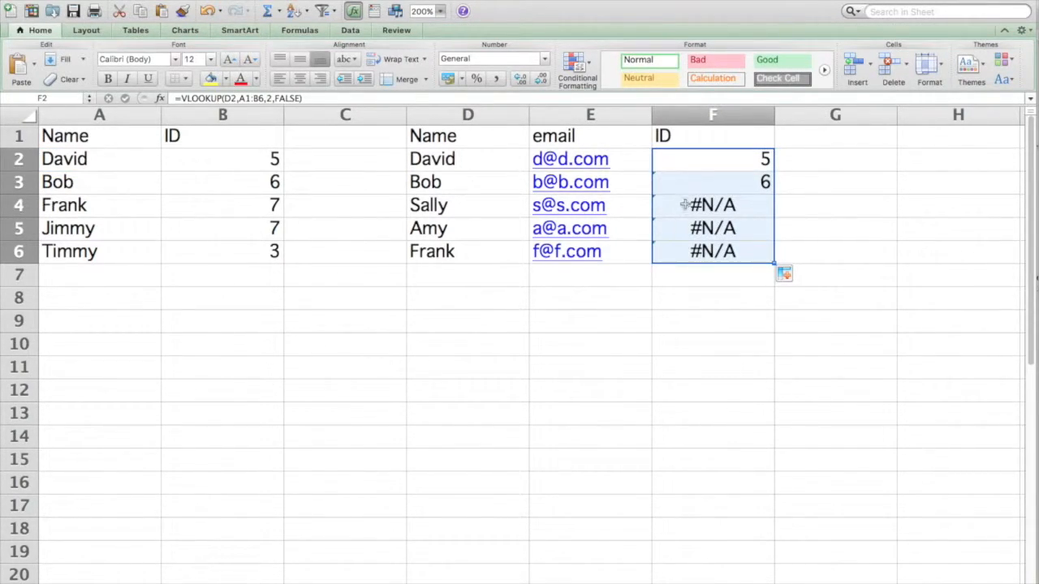
mouse_move(715, 303)
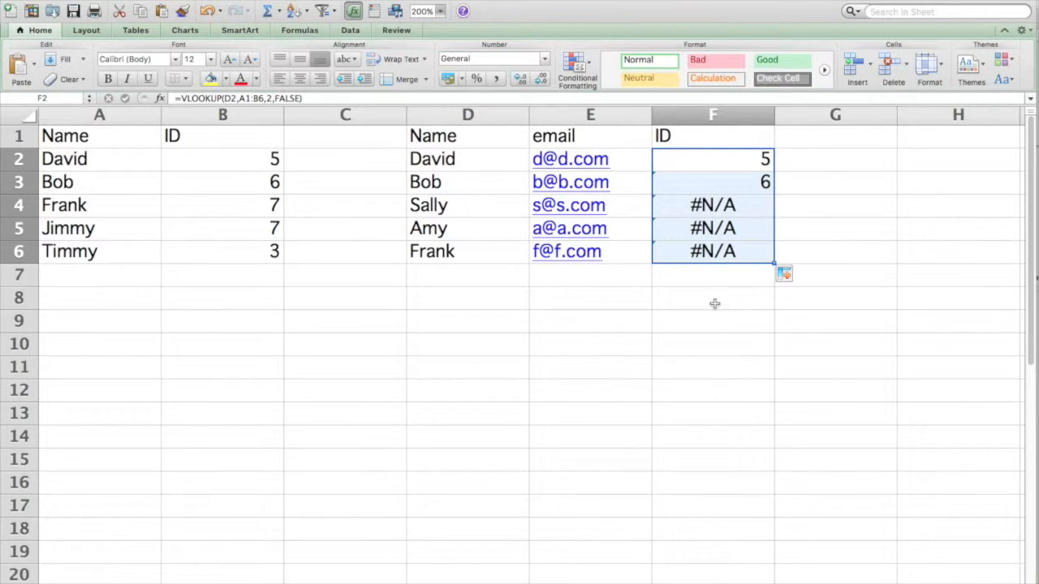
click(713, 298)
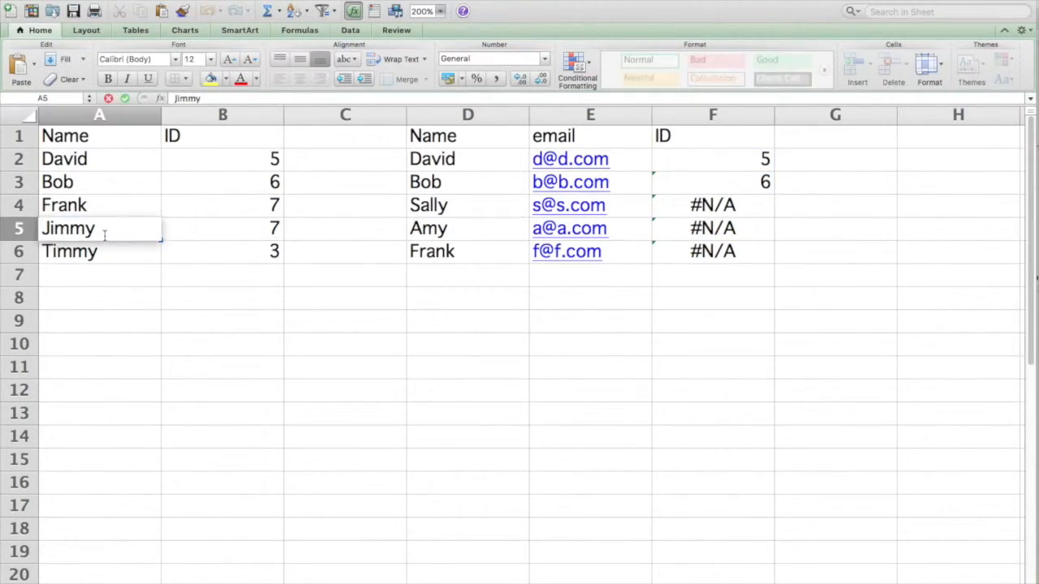
- Rename Jimmy to Amy in A5 so Amy's lookup returns 7
text(Amy)
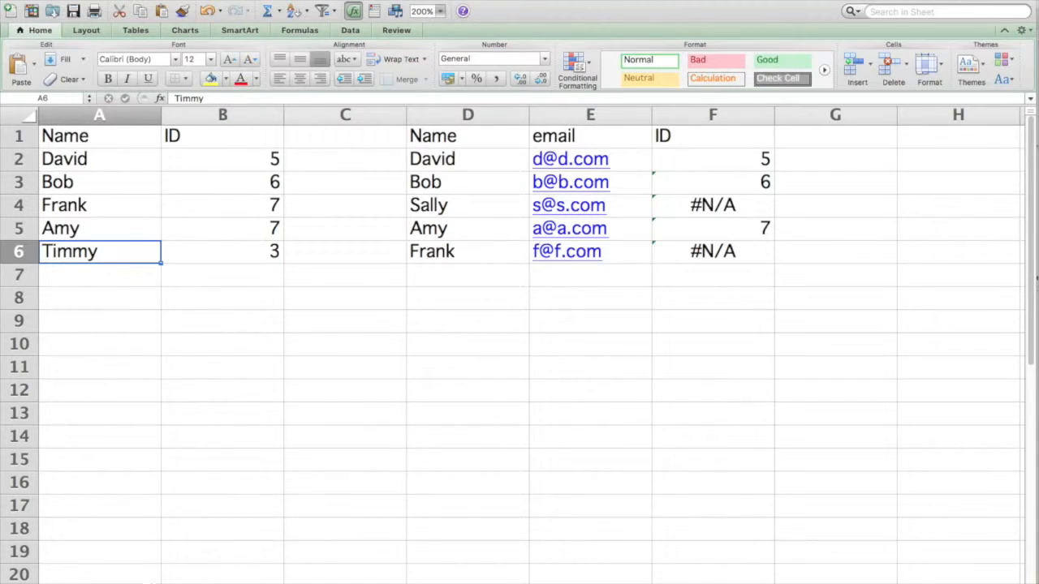
click(712, 158)
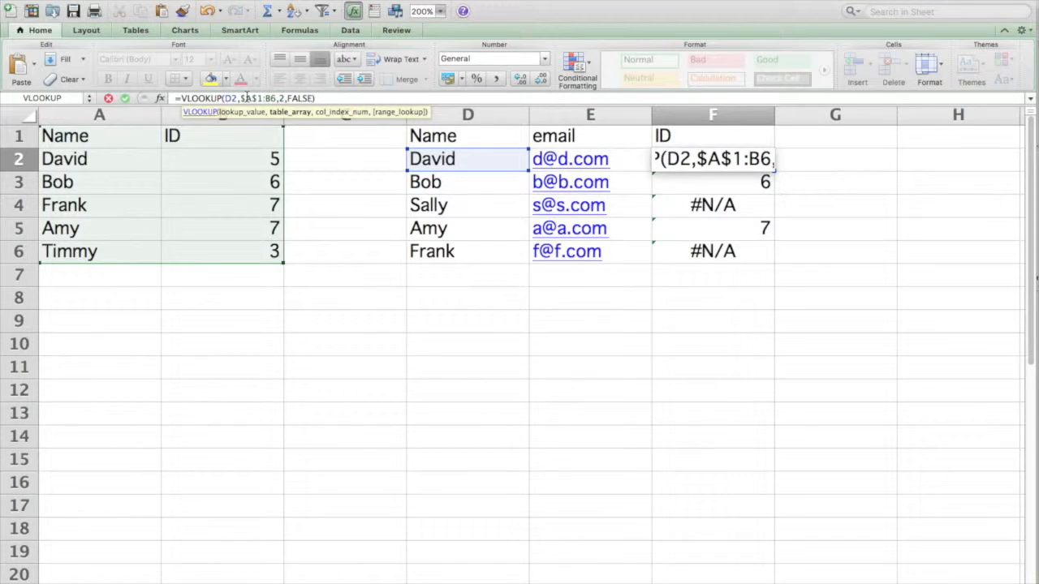
- Change F2's lookup range to the absolute $A$1:$B$6
text($)
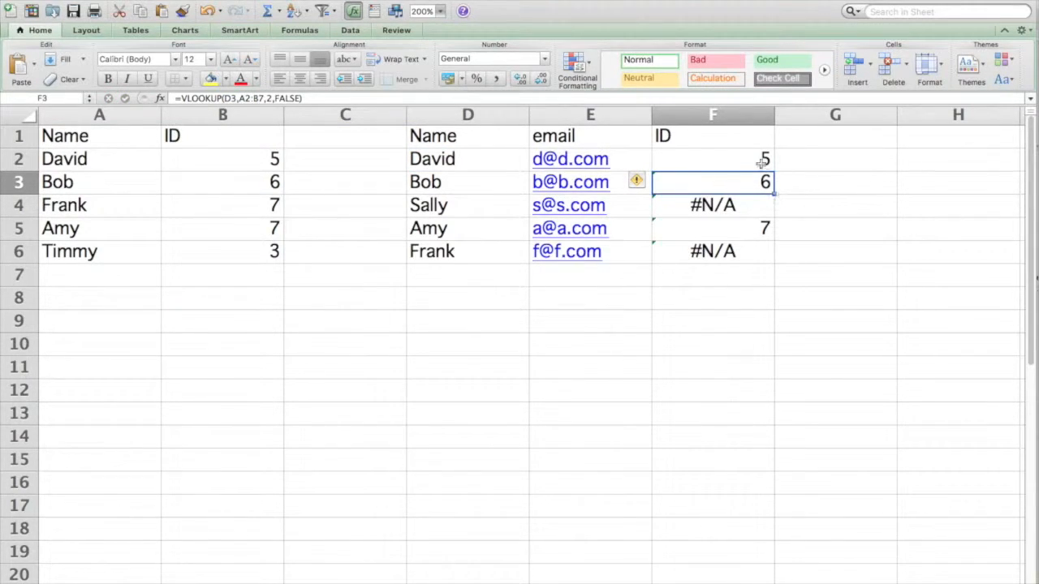
click(713, 159)
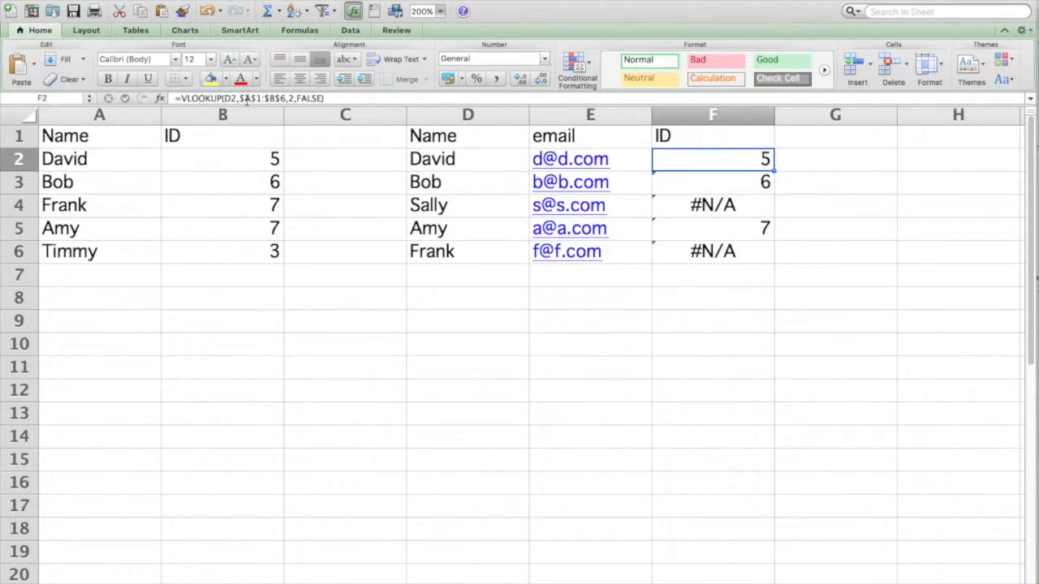